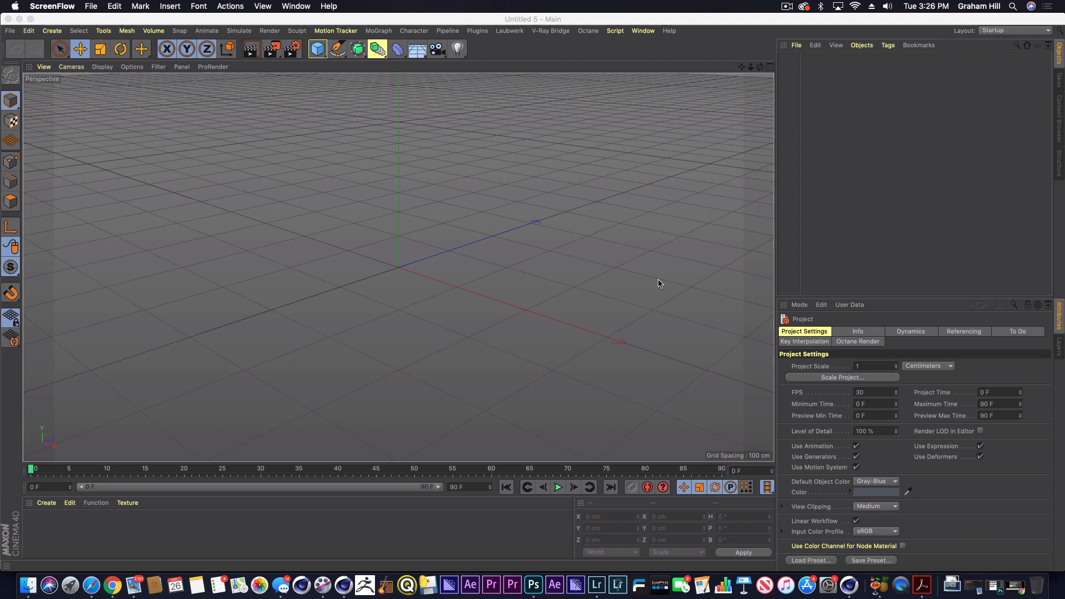
mouse_move(655, 151)
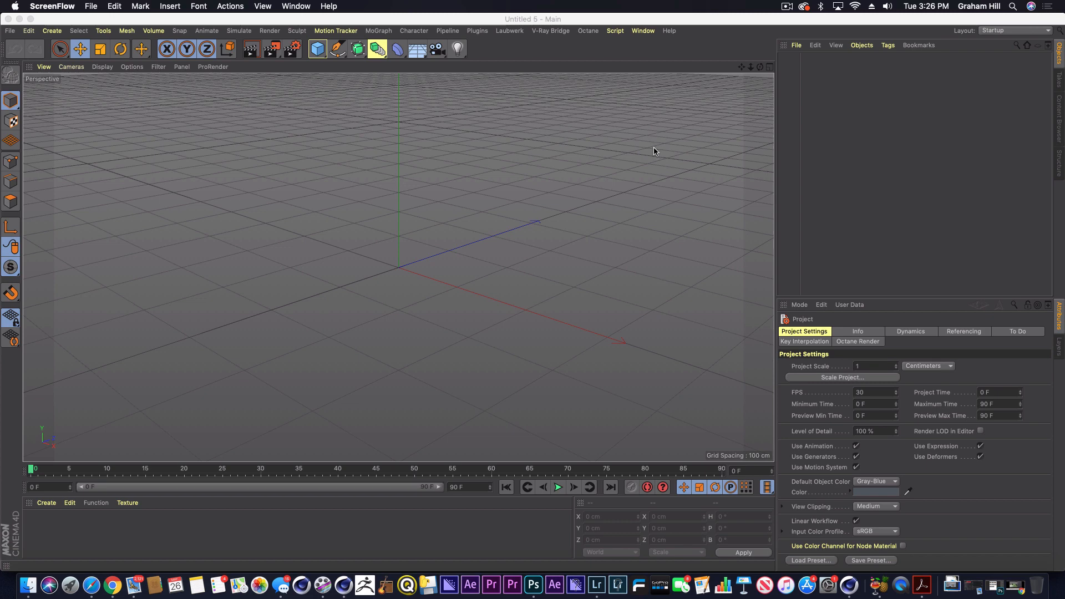
mouse_move(728, 189)
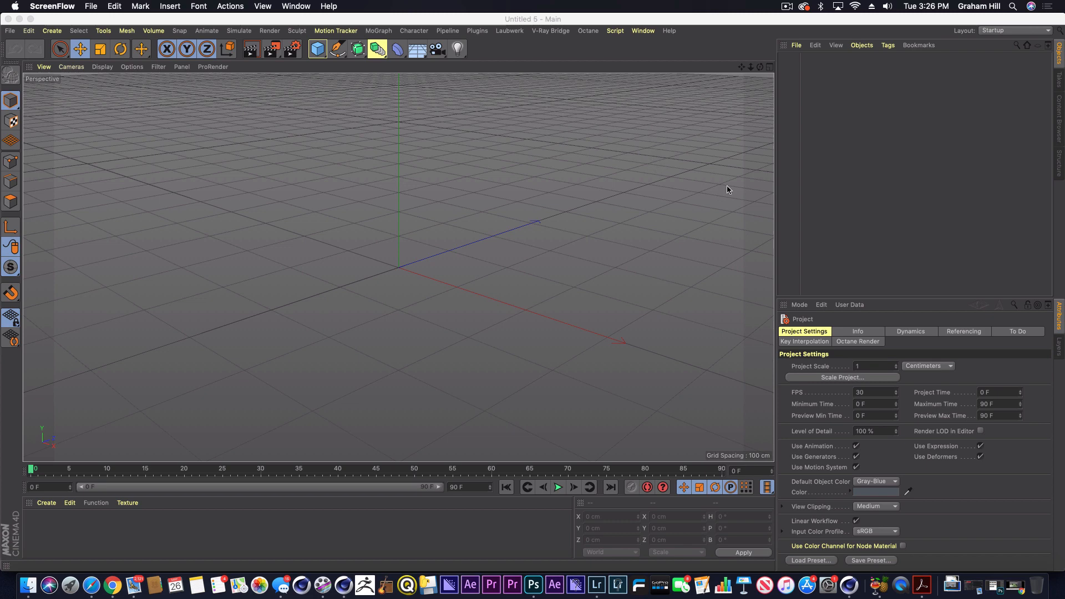
Add a Landscape primitive, remove its Phong tag and set Depth Segments to 97.
click(316, 48)
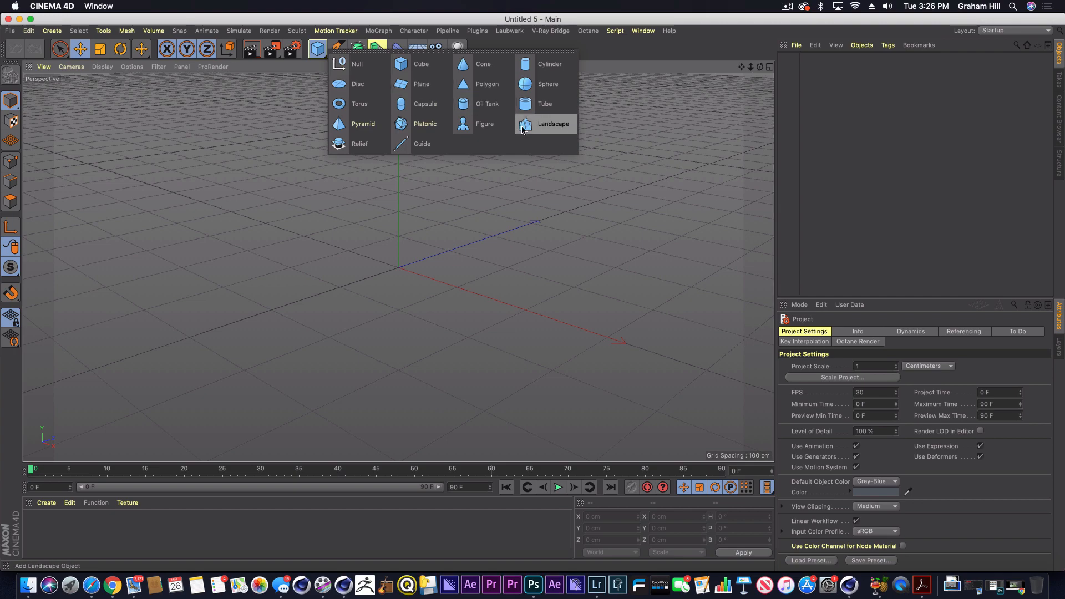
click(553, 123)
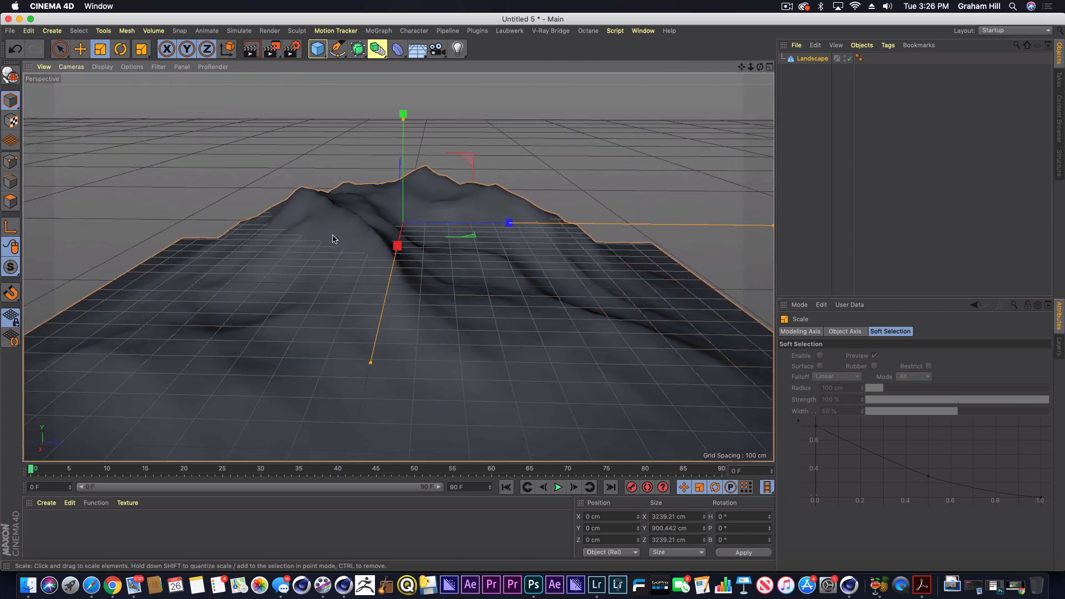
click(859, 59)
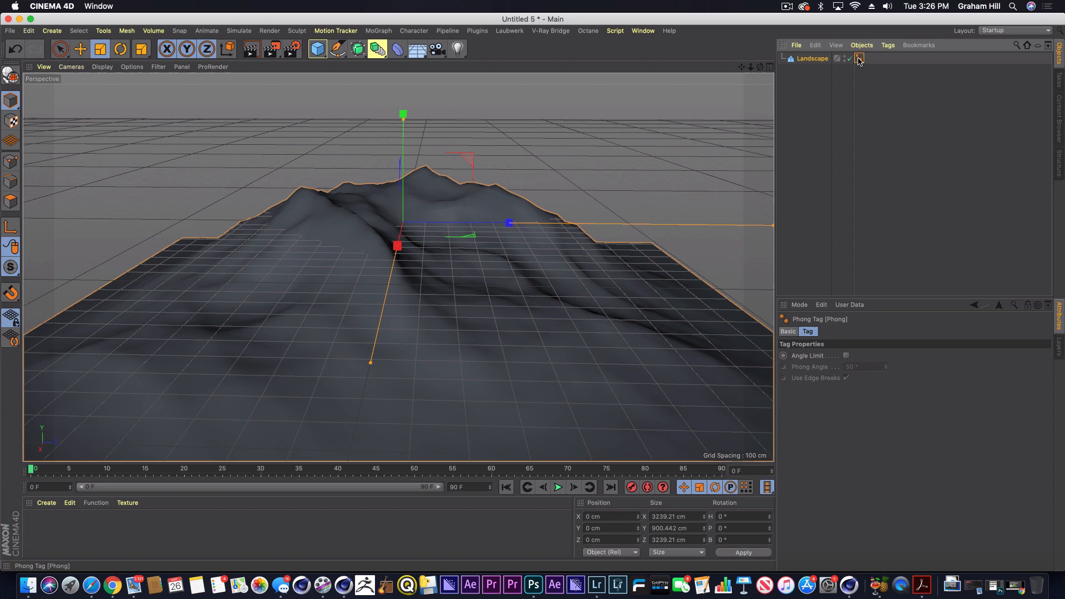
click(858, 59)
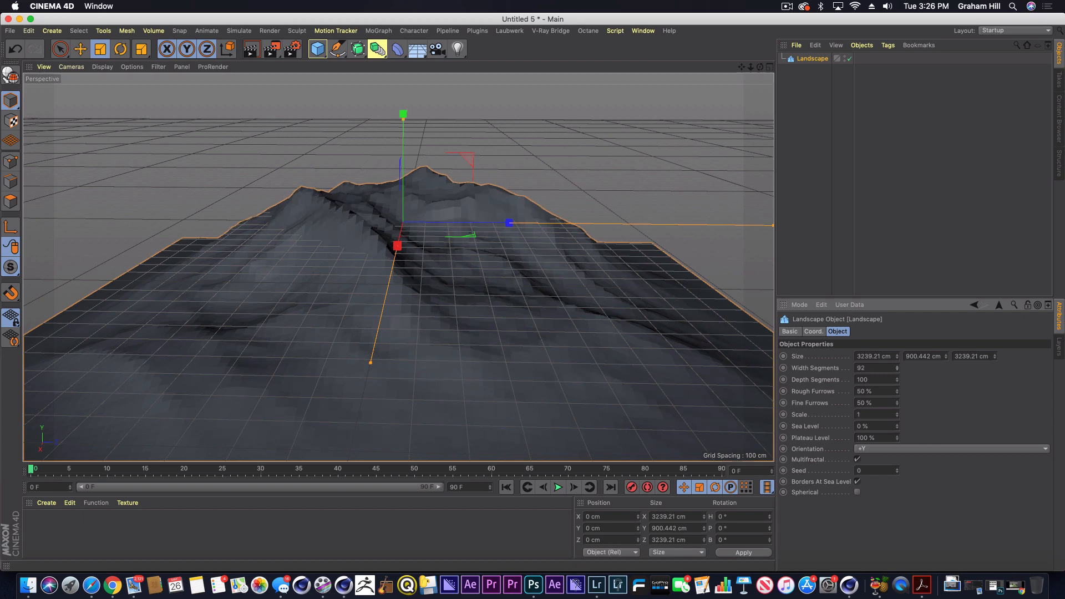
click(876, 380)
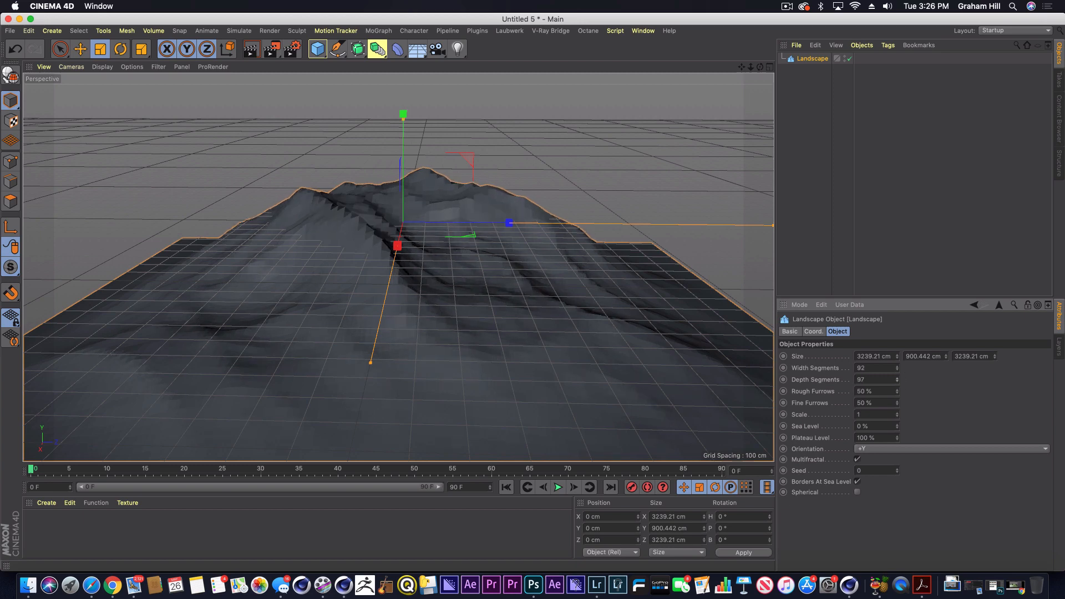
mouse_move(1030, 96)
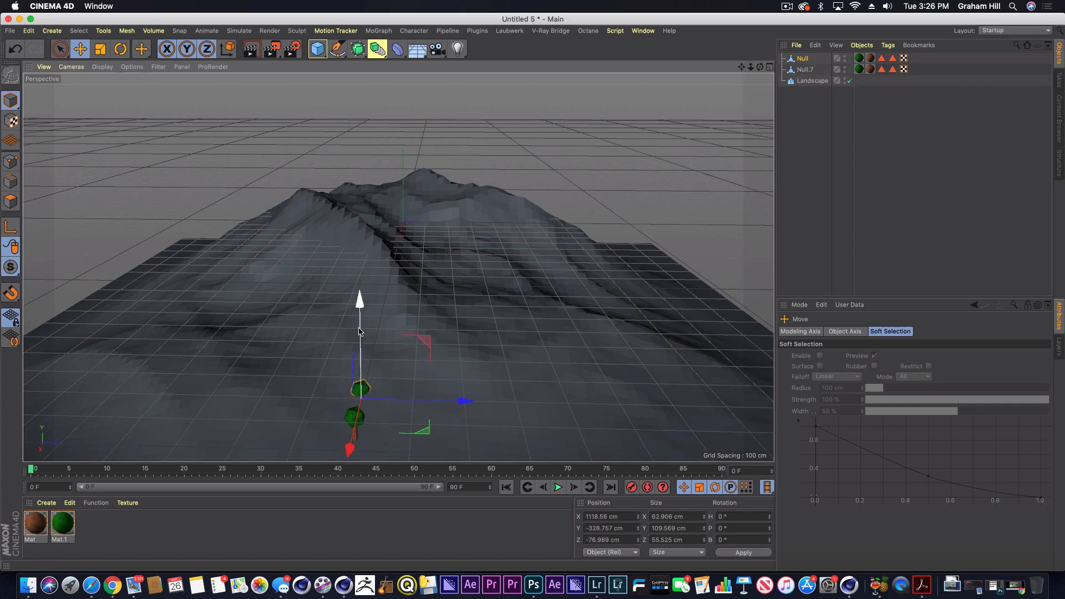
mouse_move(359, 302)
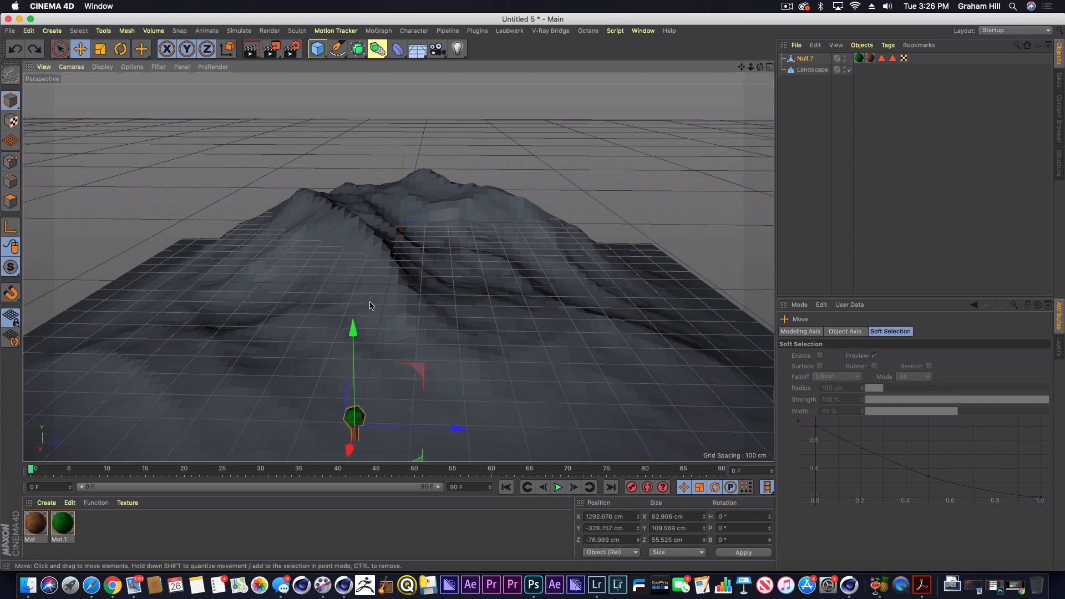
Bring up the Character Tags menu on the tree group Null.7.
click(807, 59)
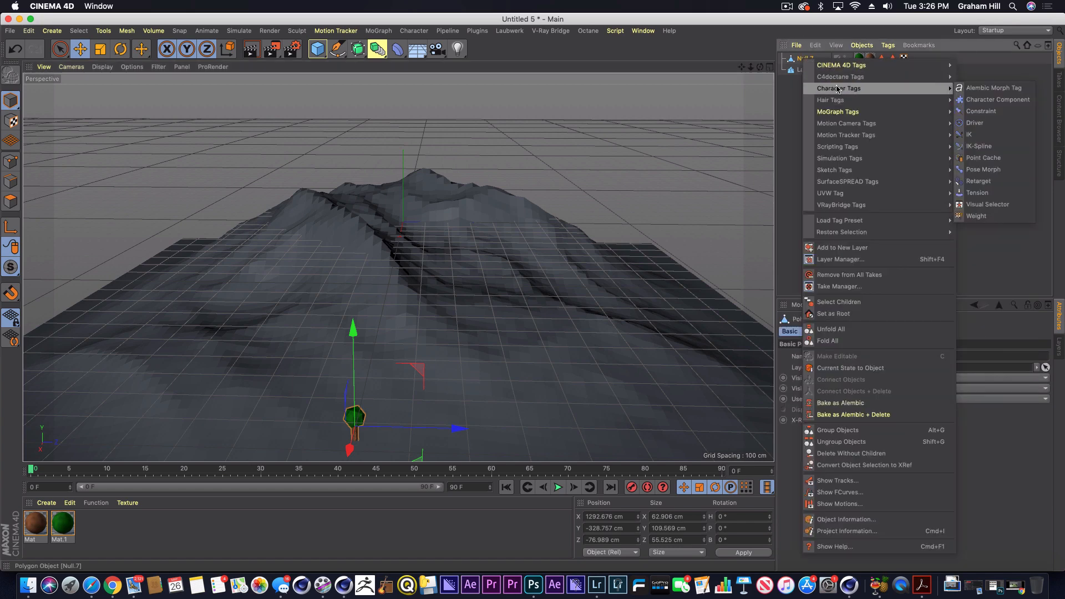
Add a Constraint tag with Clamp on, targeting Landscape's Surface at 40 cm distance.
click(980, 111)
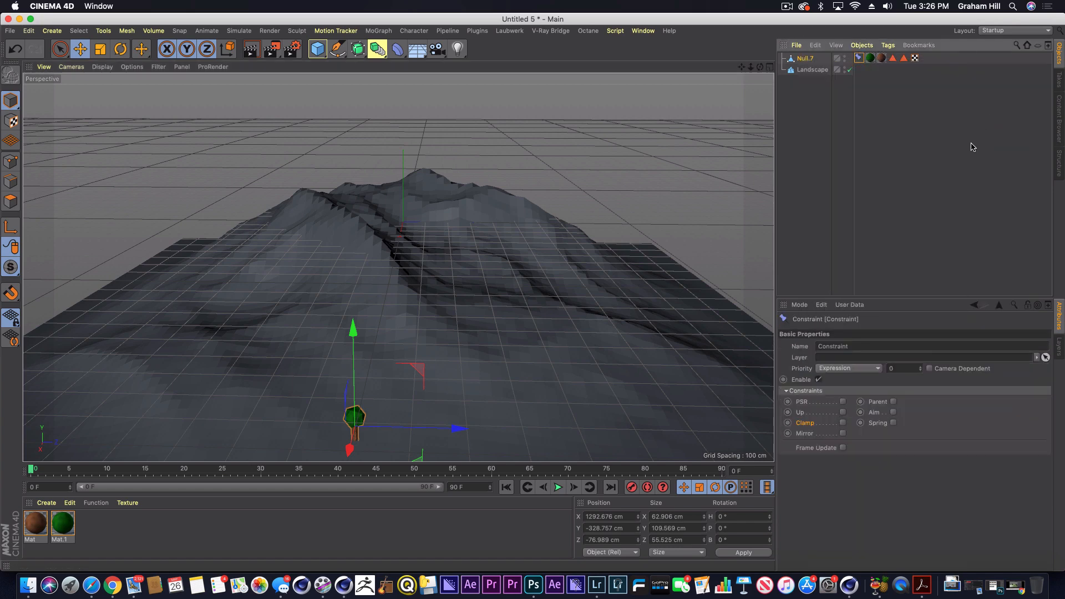
mouse_move(847, 426)
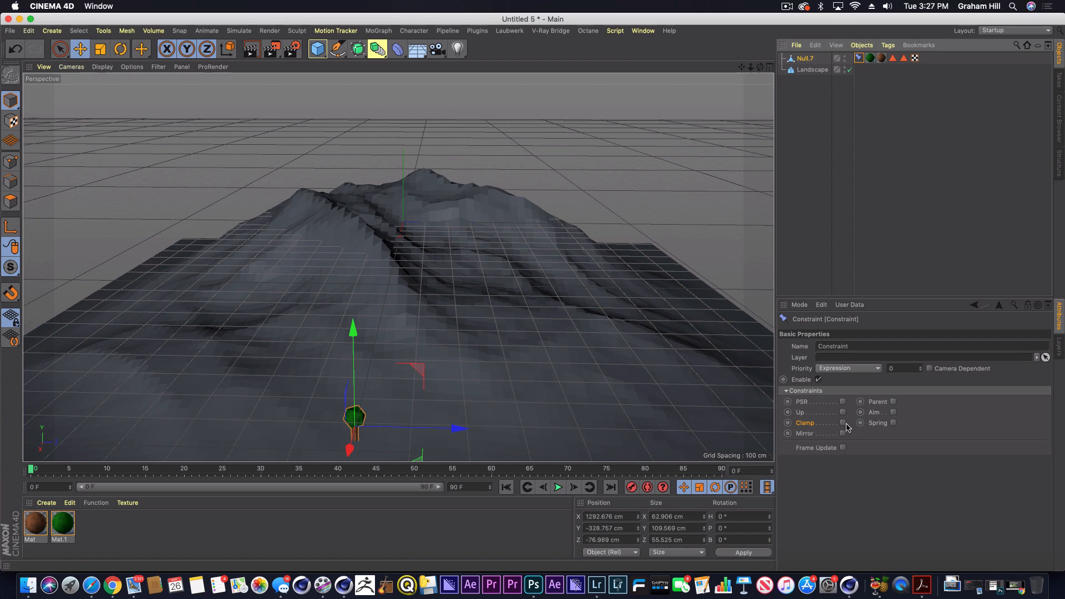
click(844, 422)
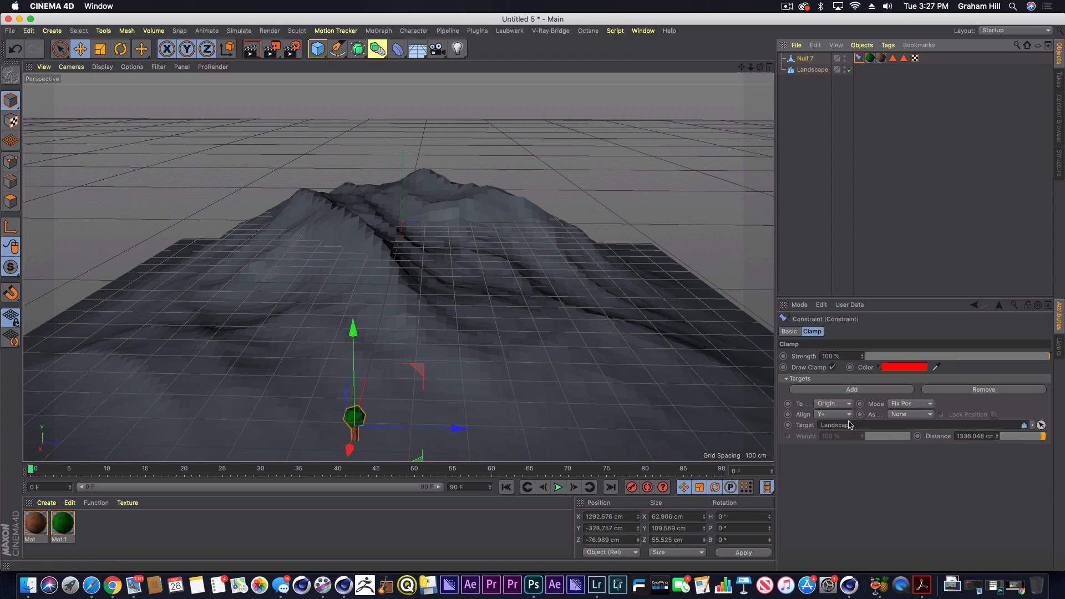
mouse_move(845, 412)
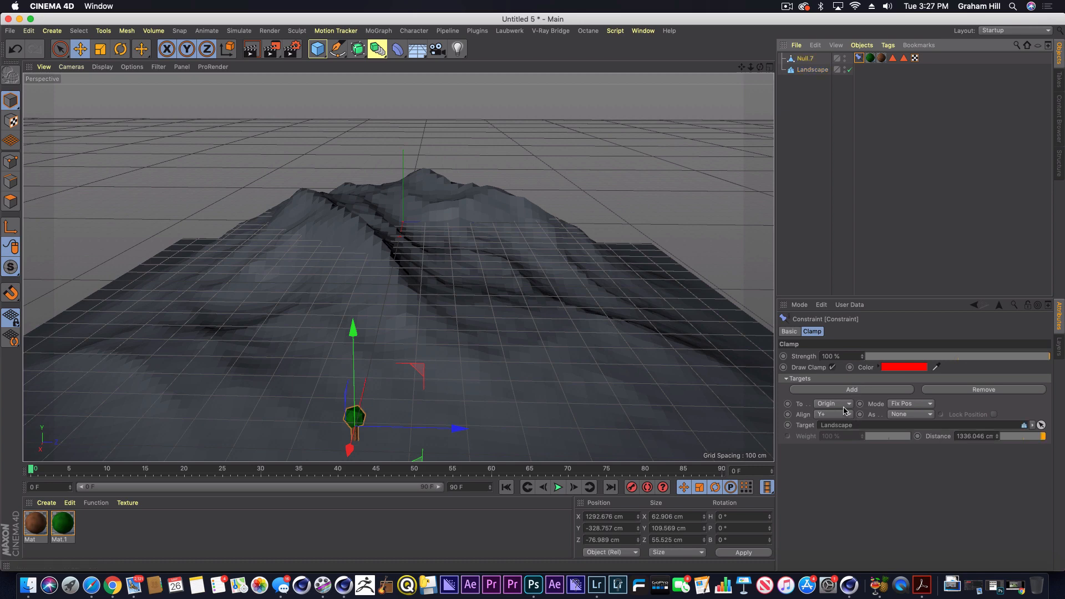
click(833, 404)
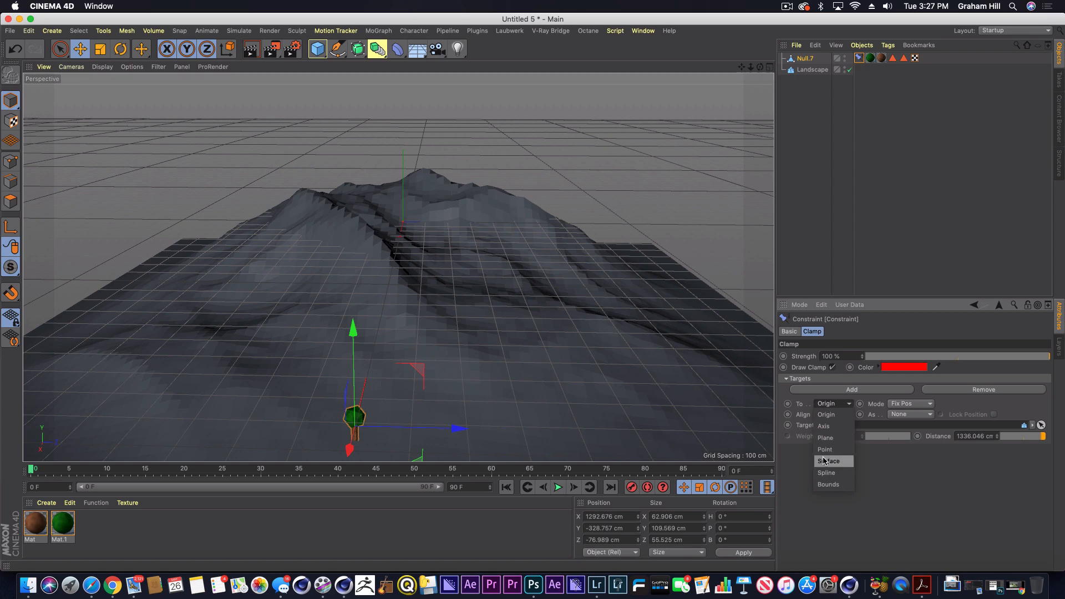
click(829, 460)
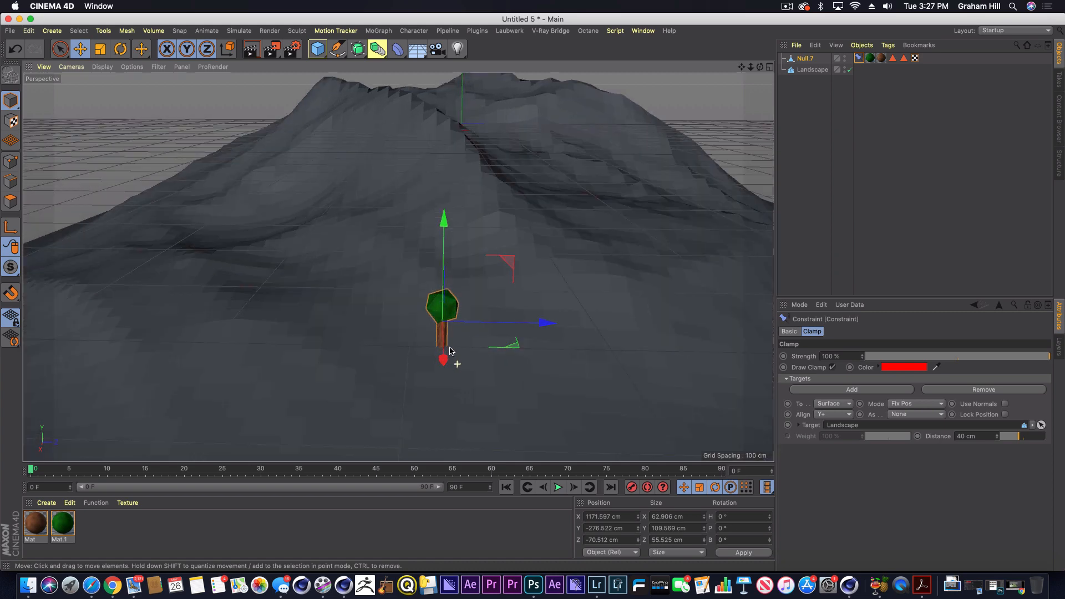
Drag the tree null across the terrain, letting the clamp keep it on the surface.
scroll(down, 3)
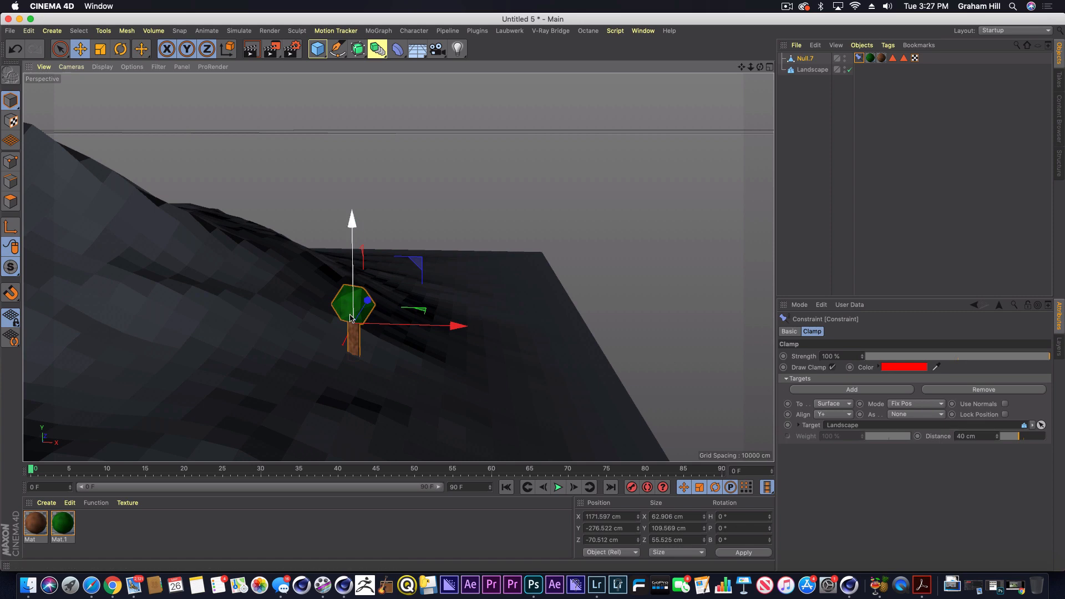
drag(352, 306, 396, 256)
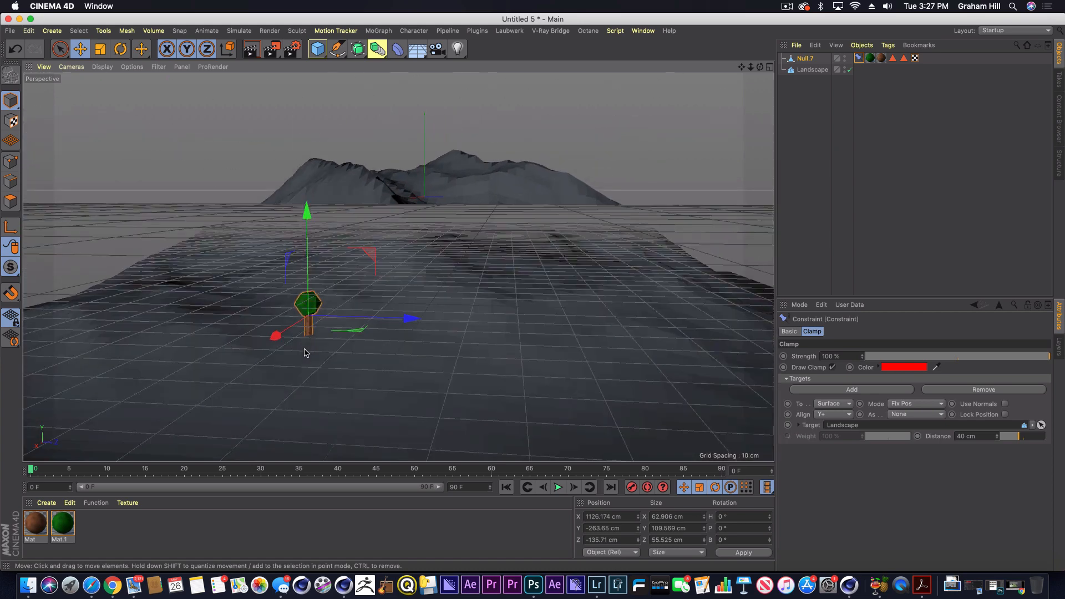
Create an Instance object referencing the tree group Null.7.
click(356, 48)
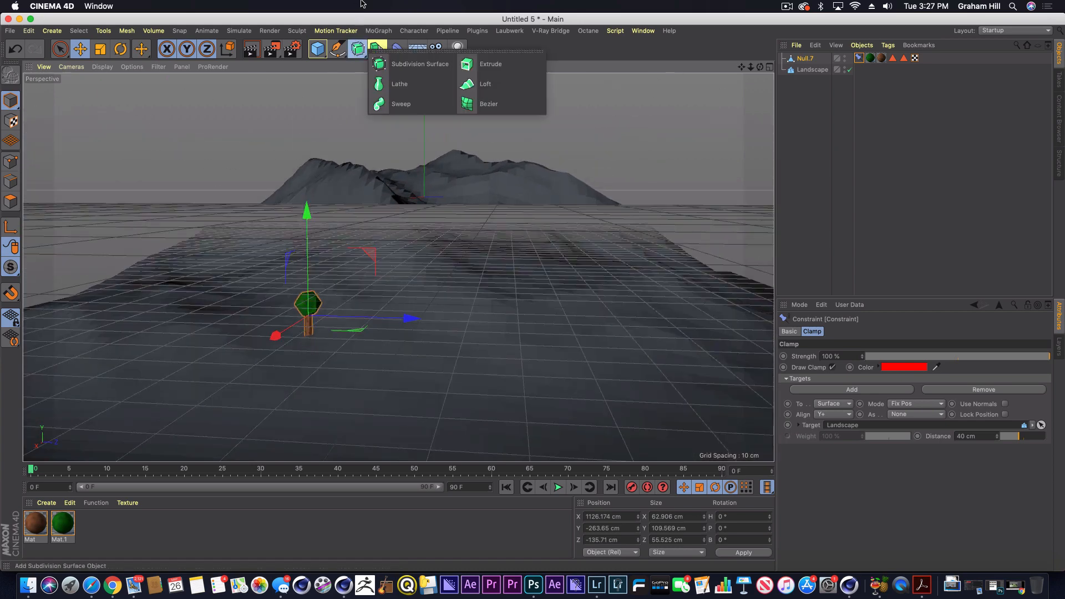
click(374, 48)
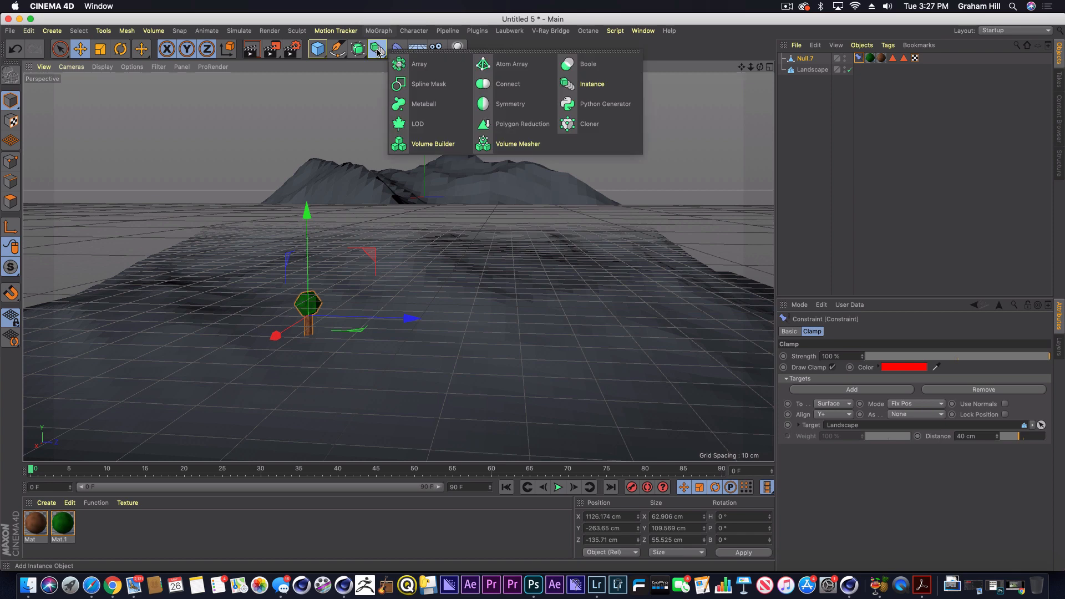
click(591, 83)
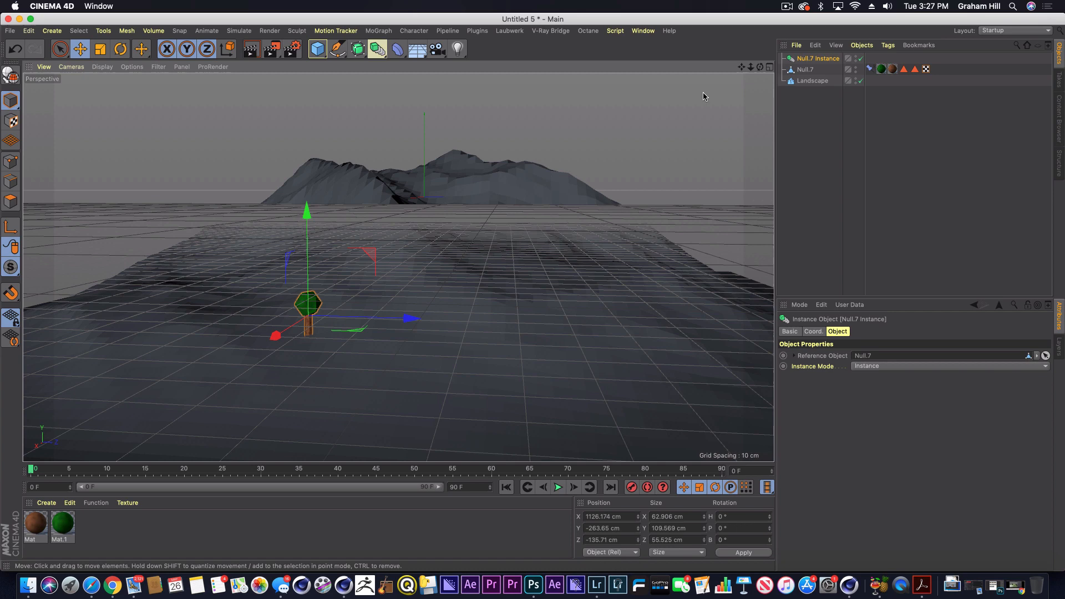
mouse_move(412, 318)
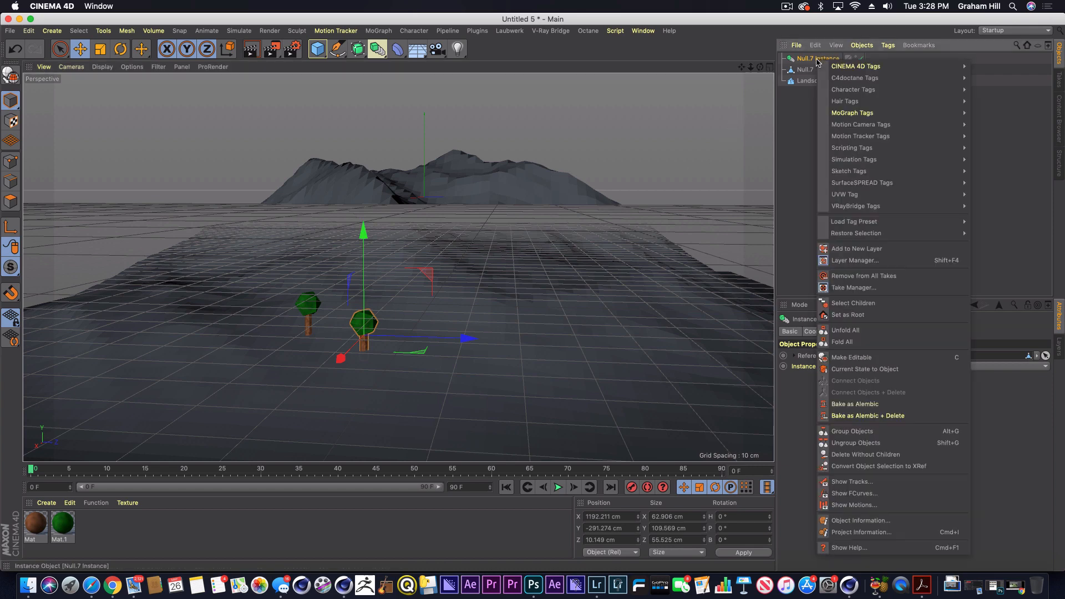
mouse_move(853, 88)
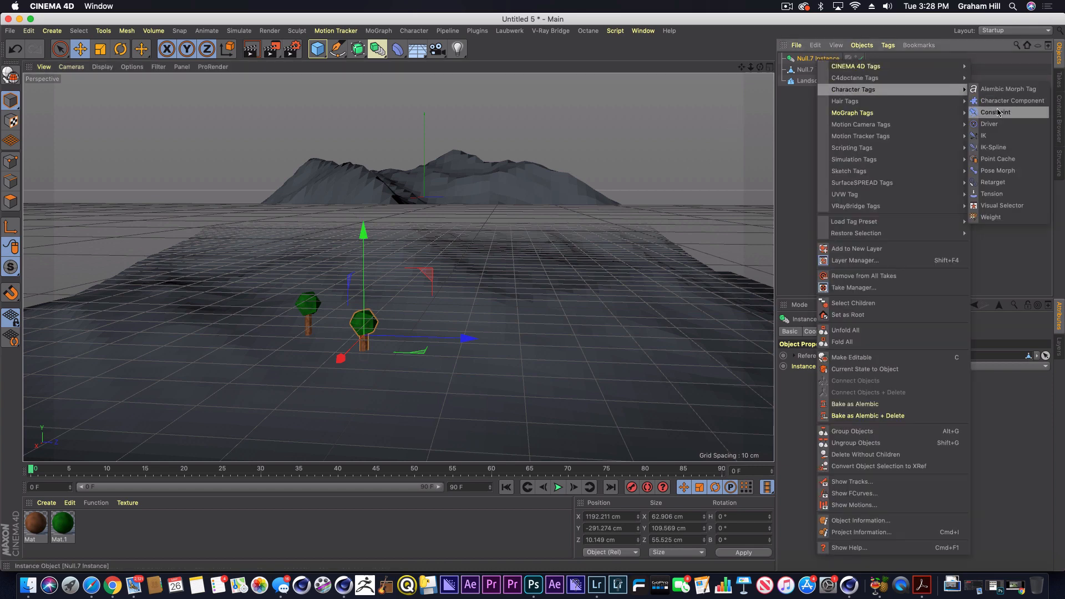
Give the tree instance a Constraint tag clamping it to the Landscape surface.
click(997, 113)
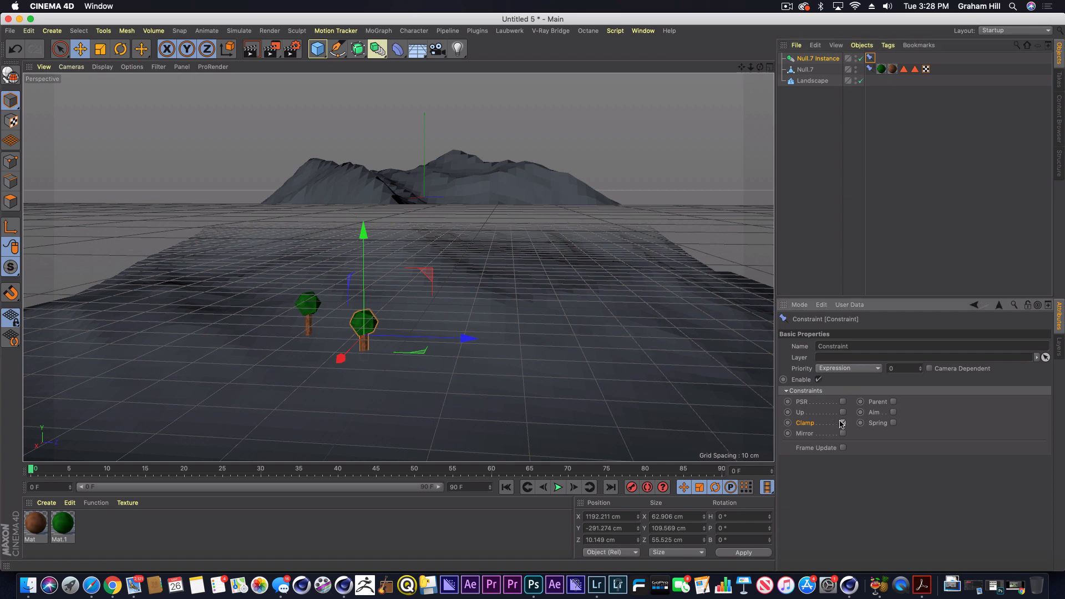
click(843, 422)
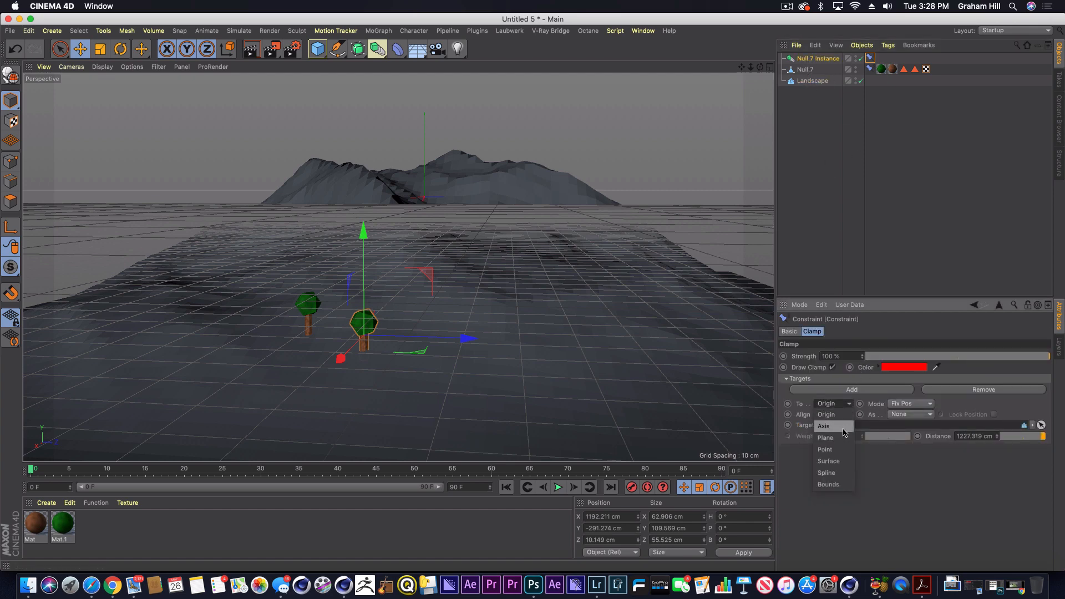
click(829, 461)
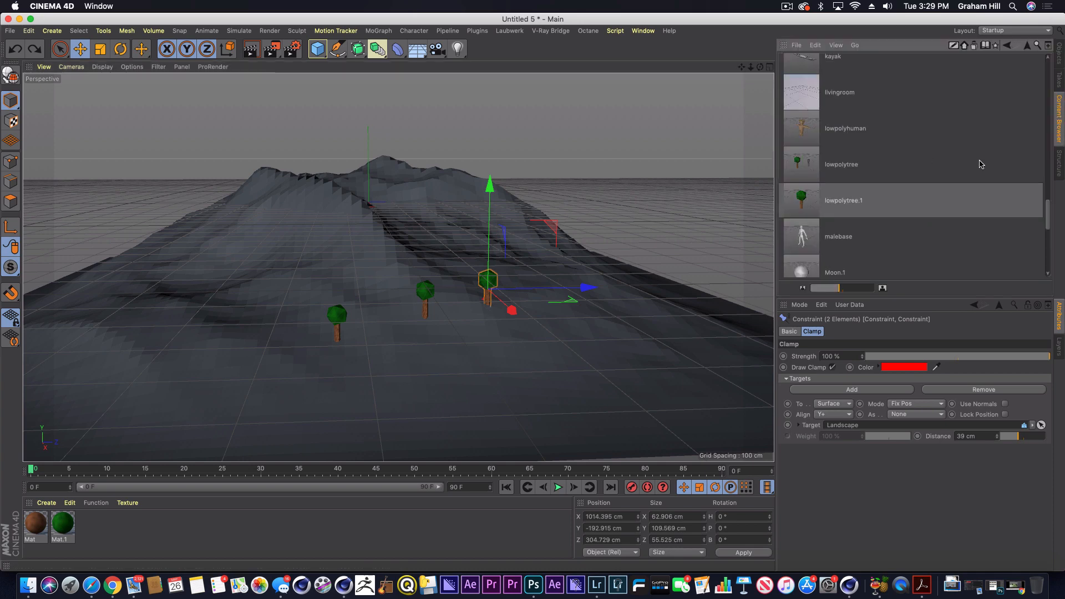
Load the ambulance model from the Content Browser and return to the Object Manager.
scroll(down, 3)
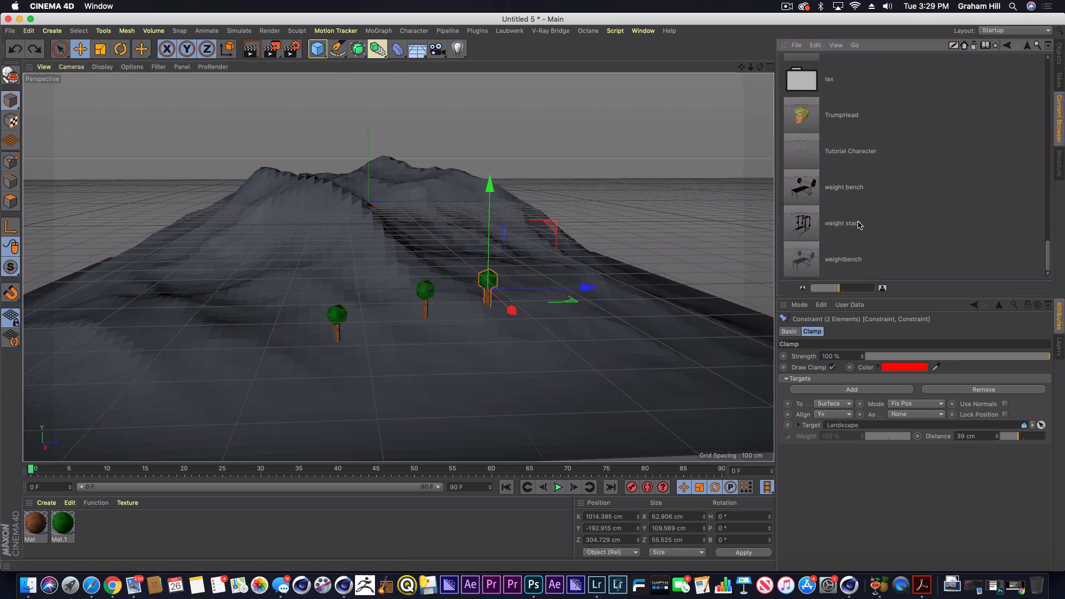
scroll(up, 3)
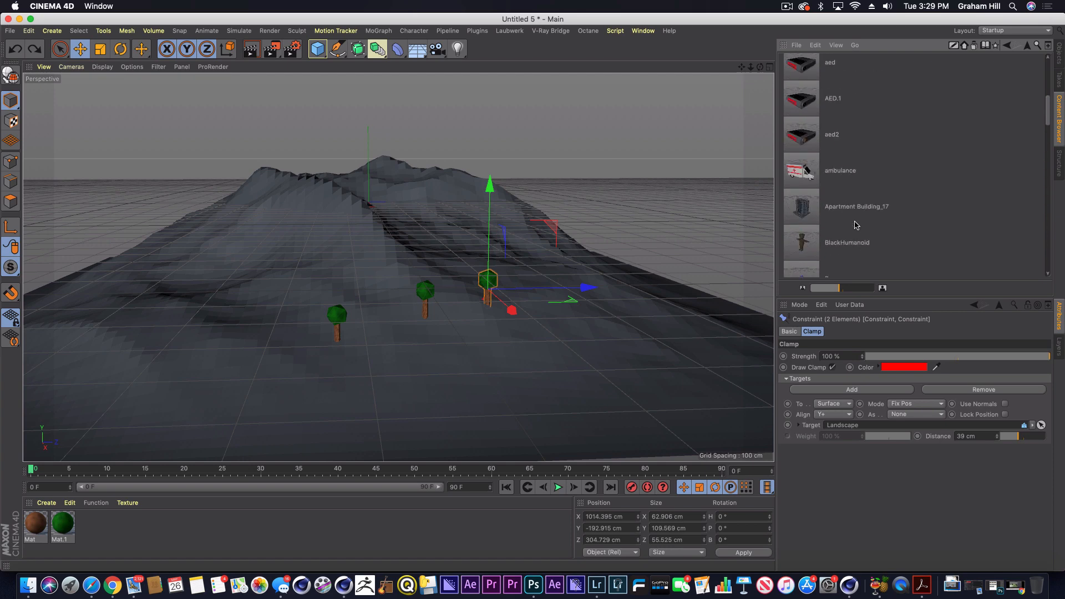
click(840, 169)
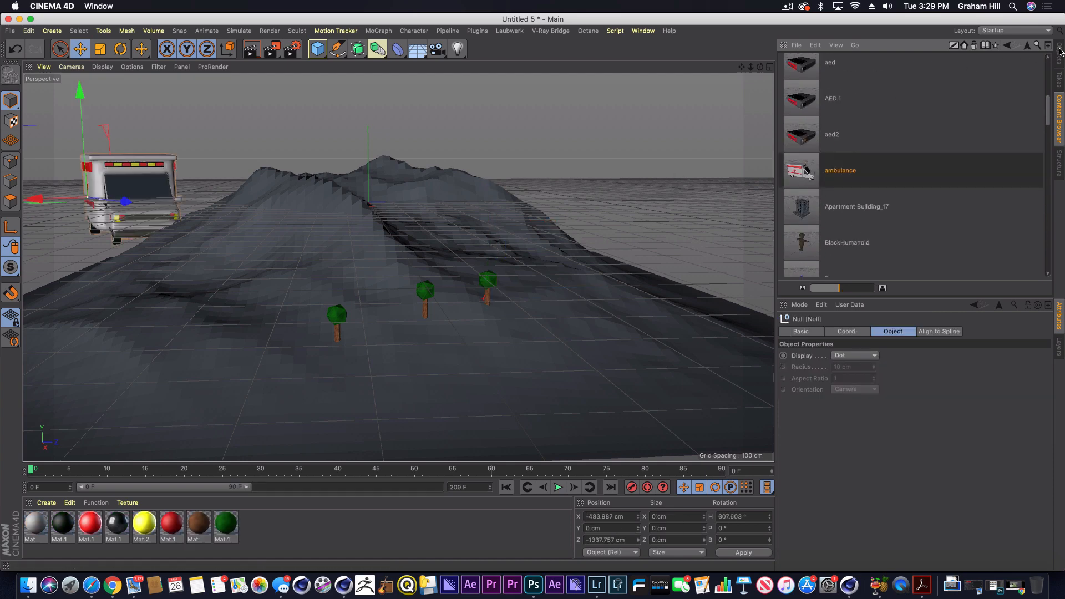
click(861, 44)
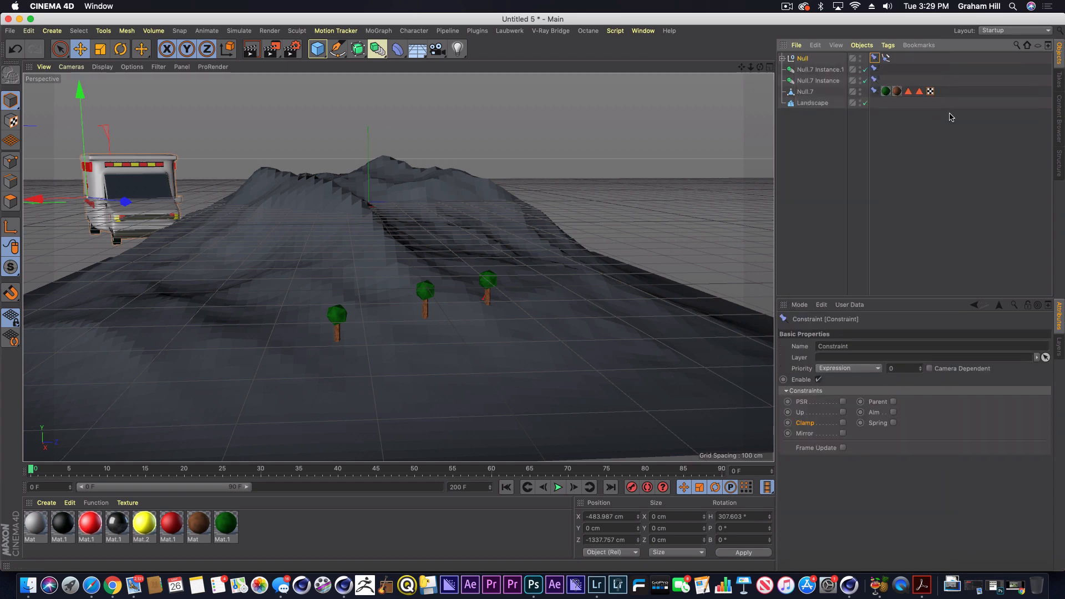
Enable Clamp to the Landscape surface on the ambulance and slide it toward the trees.
click(812, 332)
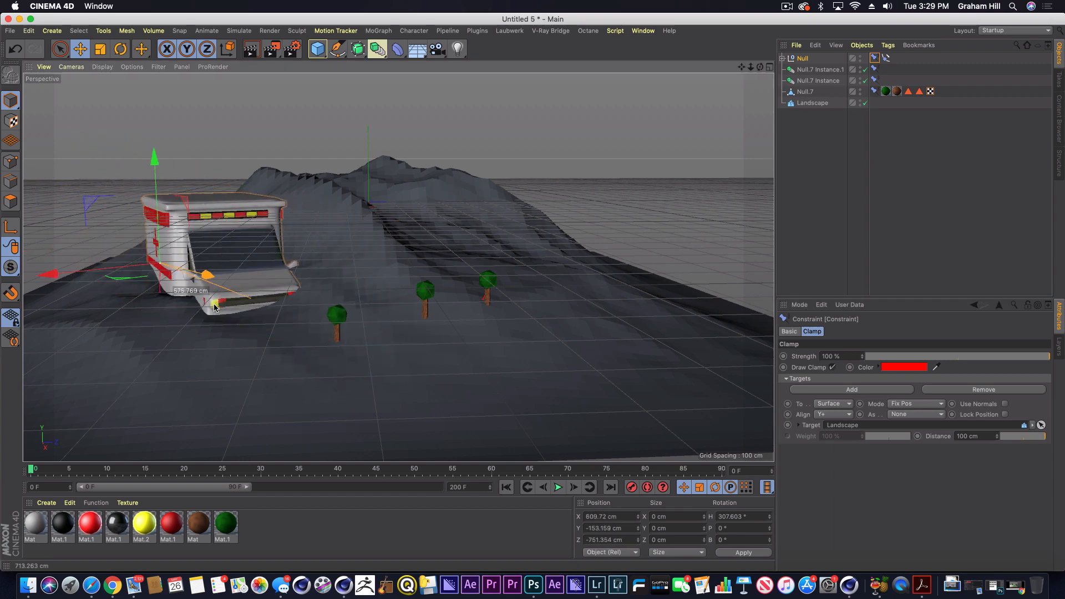
drag(204, 275, 339, 342)
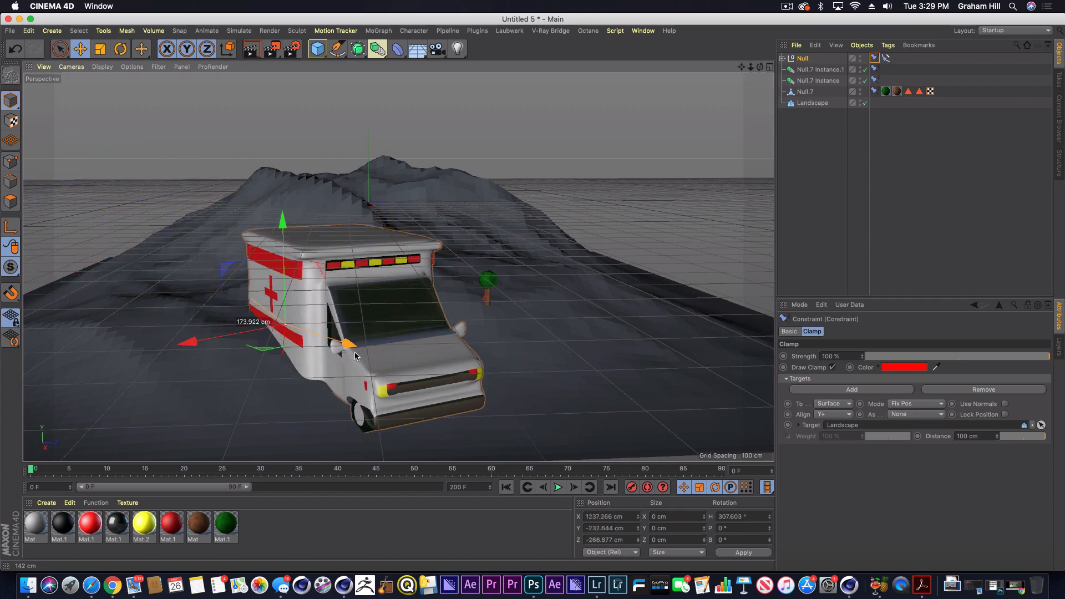